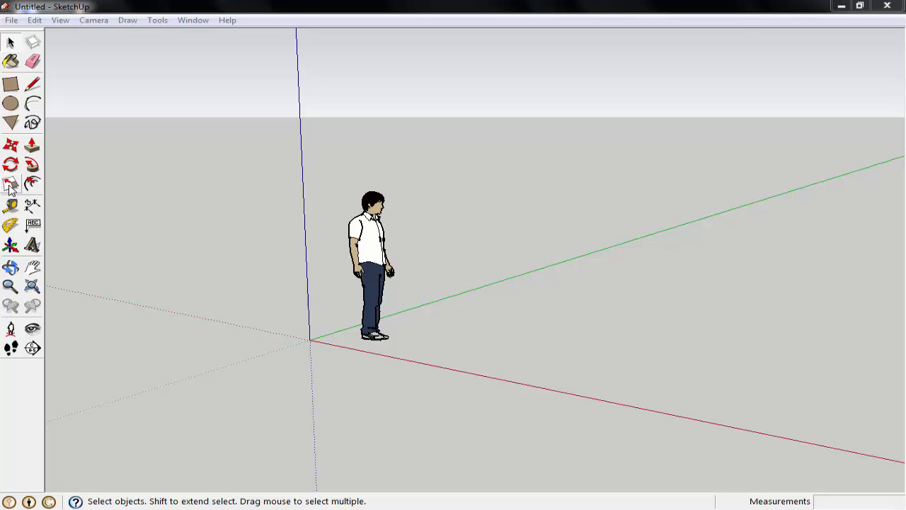
- Draw a flat rectangle on the ground plane in front of the standing figure
left_click(11, 84)
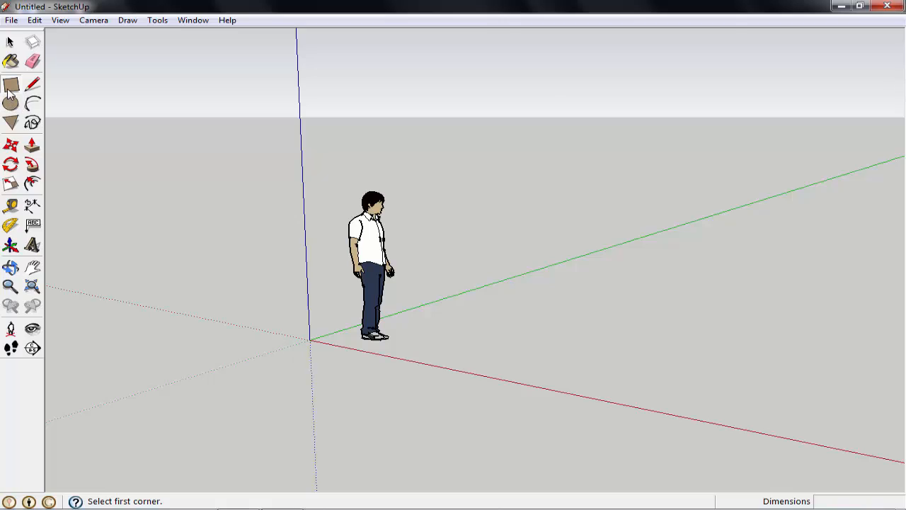
mouse_move(11, 85)
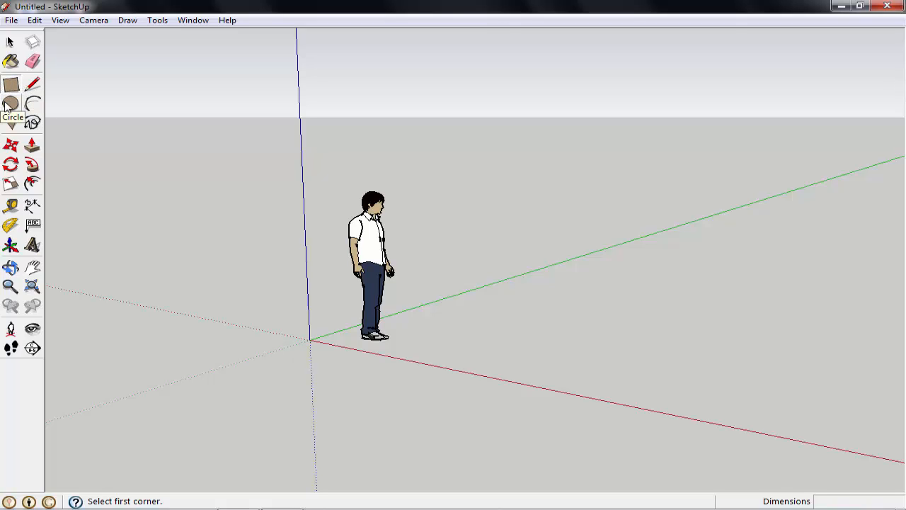
mouse_move(31, 83)
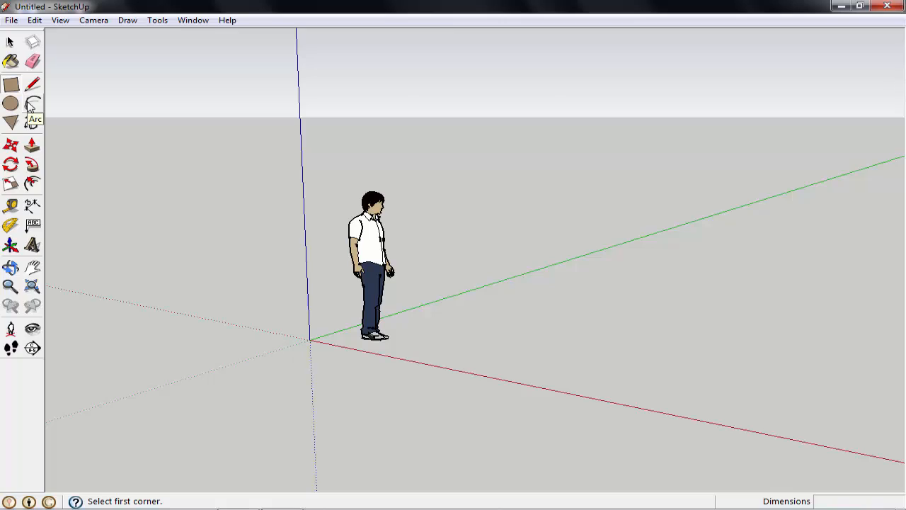
mouse_move(11, 105)
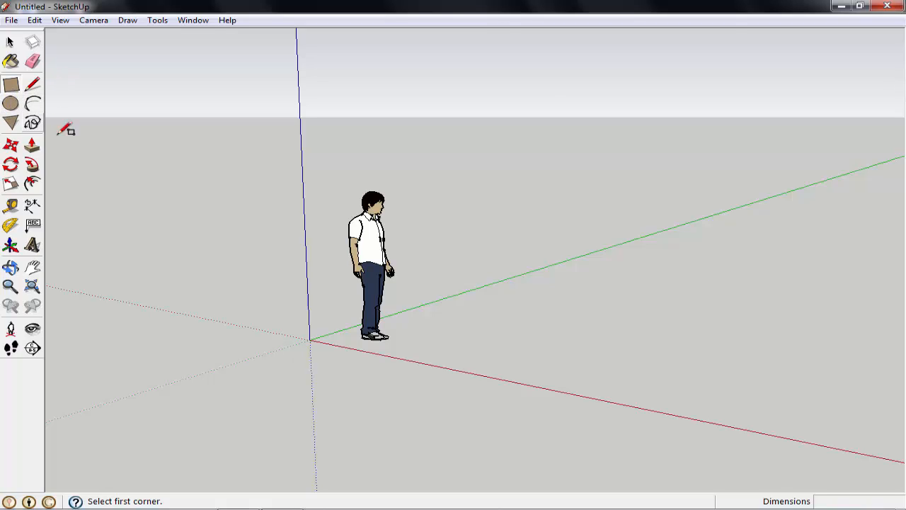
mouse_move(456, 336)
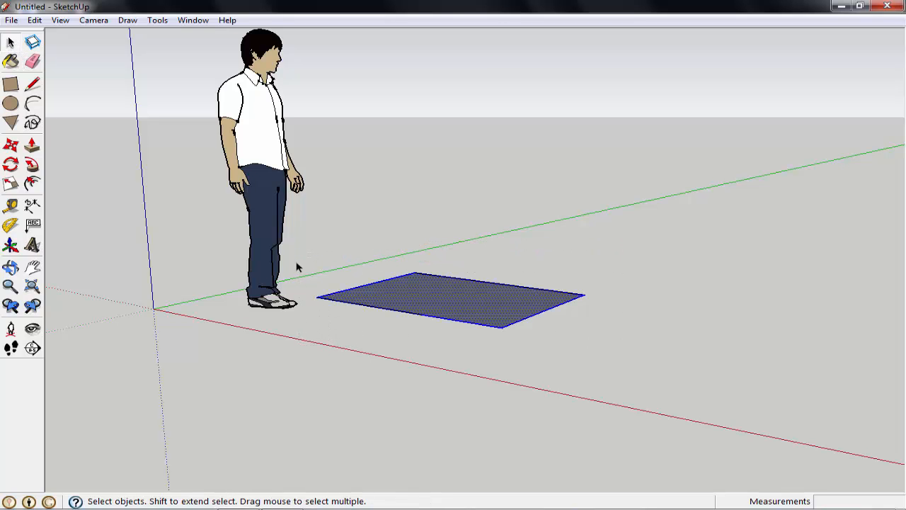
mouse_move(418, 280)
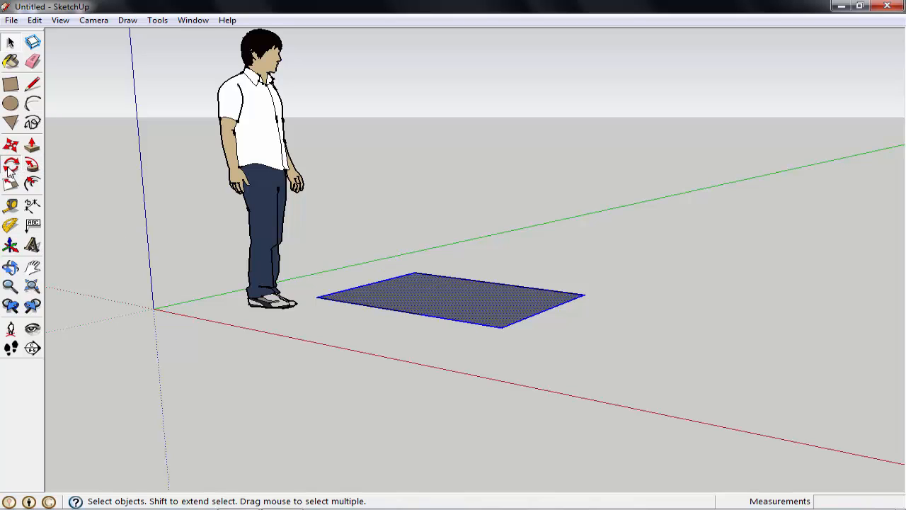
- Engage Rotate on the rectangle to turn it about 192.7 degrees on the ground
left_click(10, 165)
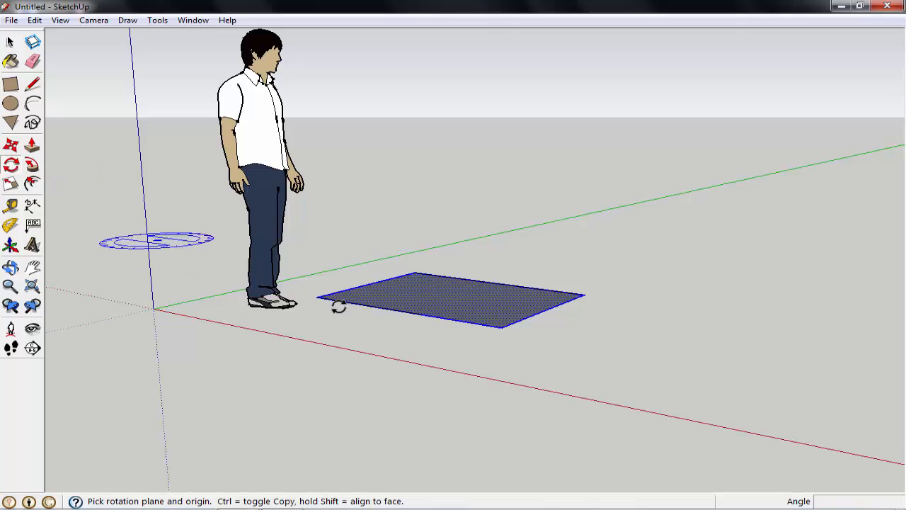
mouse_move(357, 329)
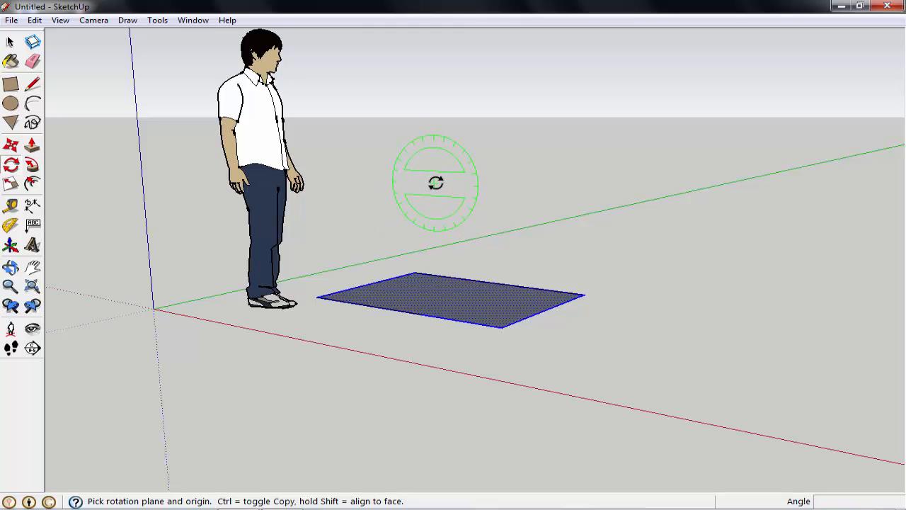
mouse_move(451, 200)
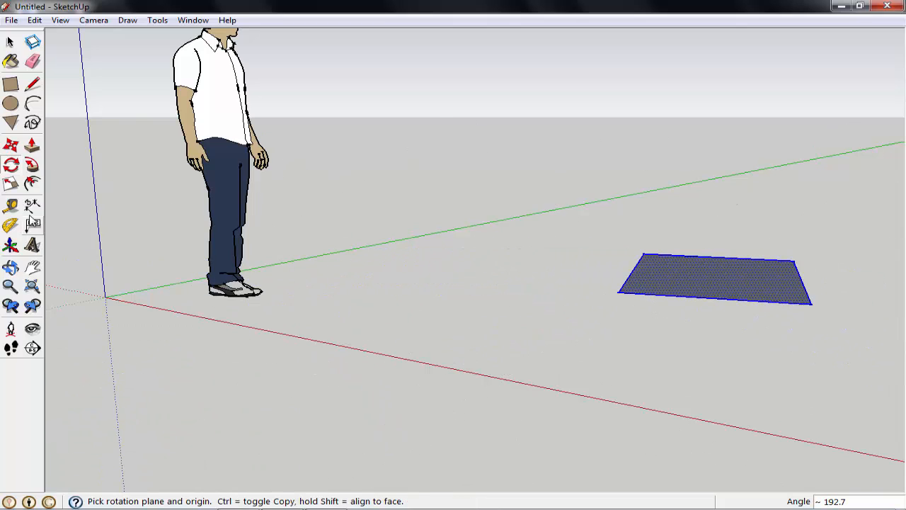
mouse_move(11, 183)
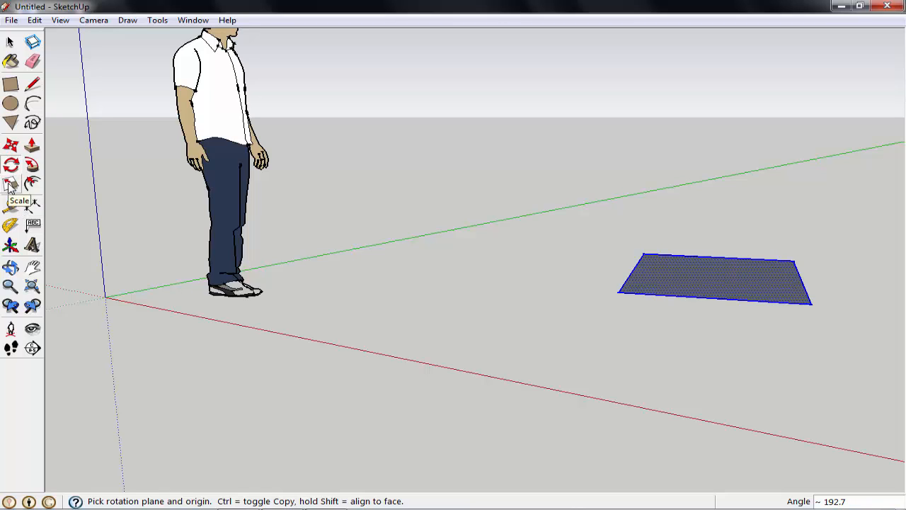
mouse_move(13, 104)
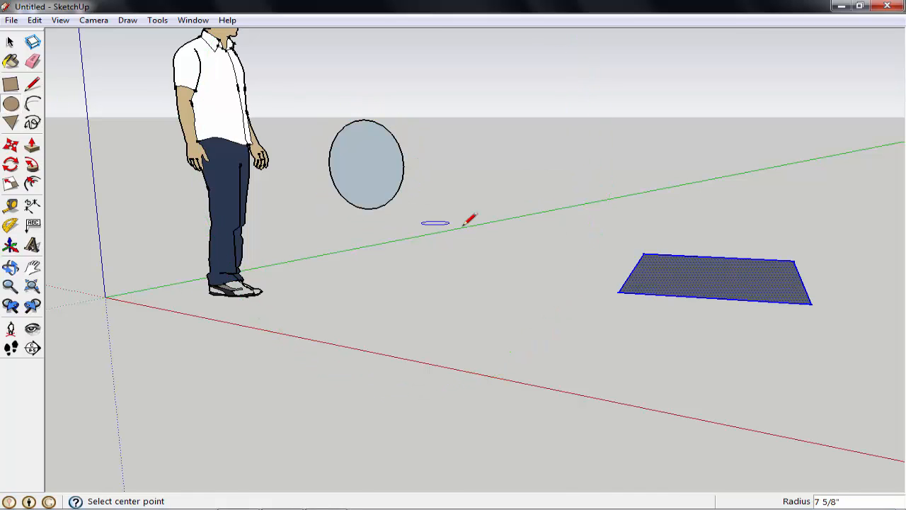
mouse_move(366, 164)
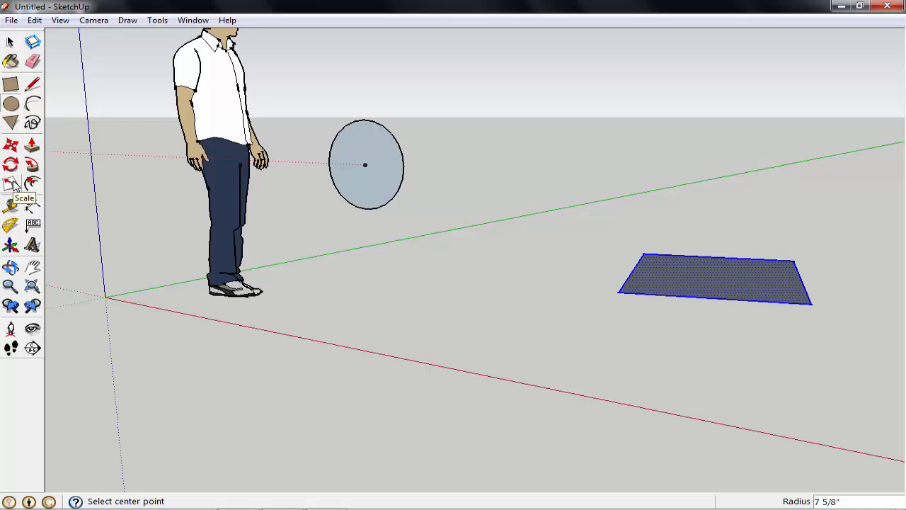
- Bring up the Scale tool's yellow bounding box and grips on the circle
left_click(11, 185)
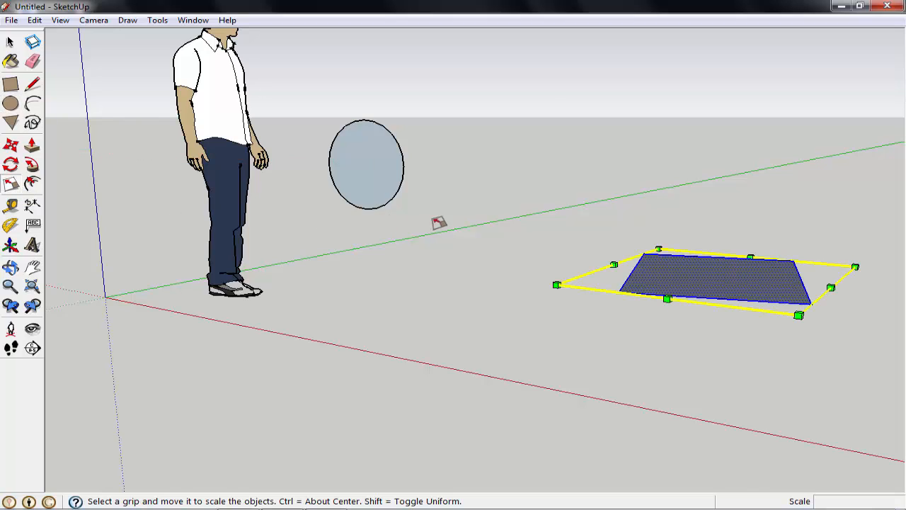
mouse_move(400, 198)
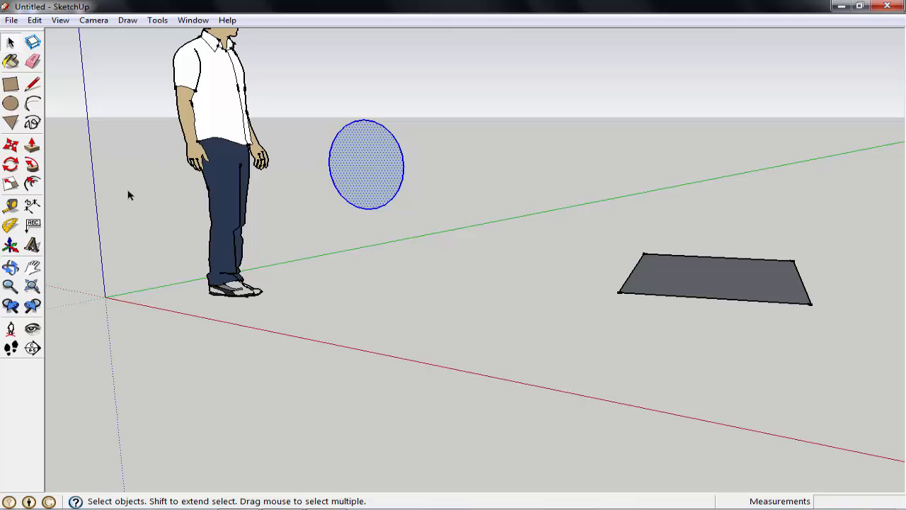
mouse_move(11, 184)
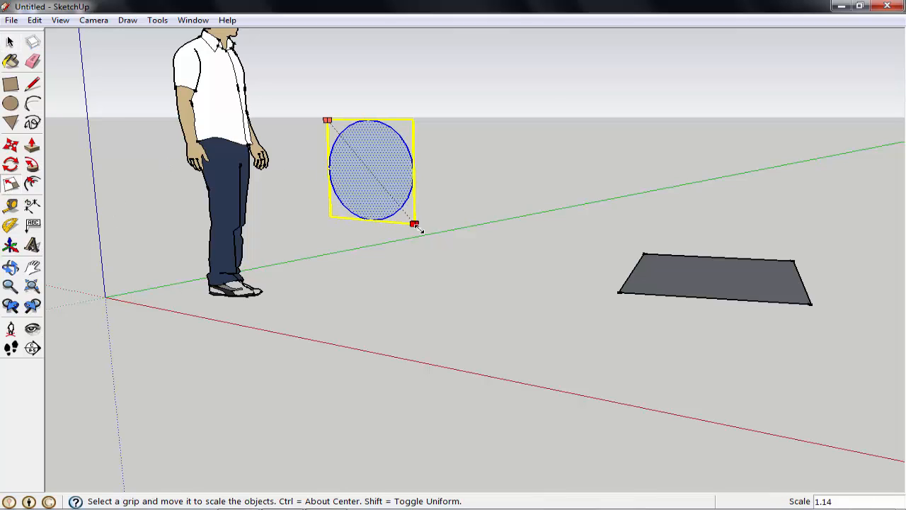
- Scale the circle uniformly to about 1.31, then stretch it to double width and back
left_click_drag(415, 225, 395, 200)
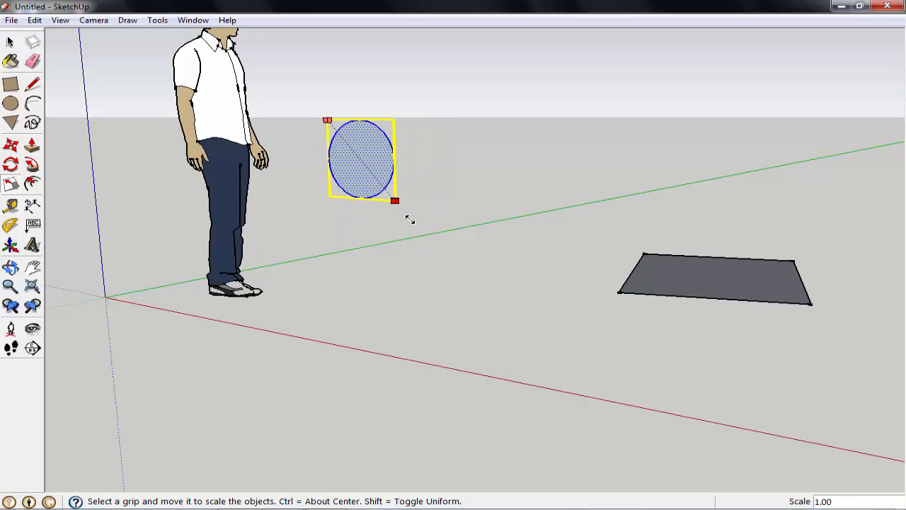
left_click_drag(395, 200, 427, 238)
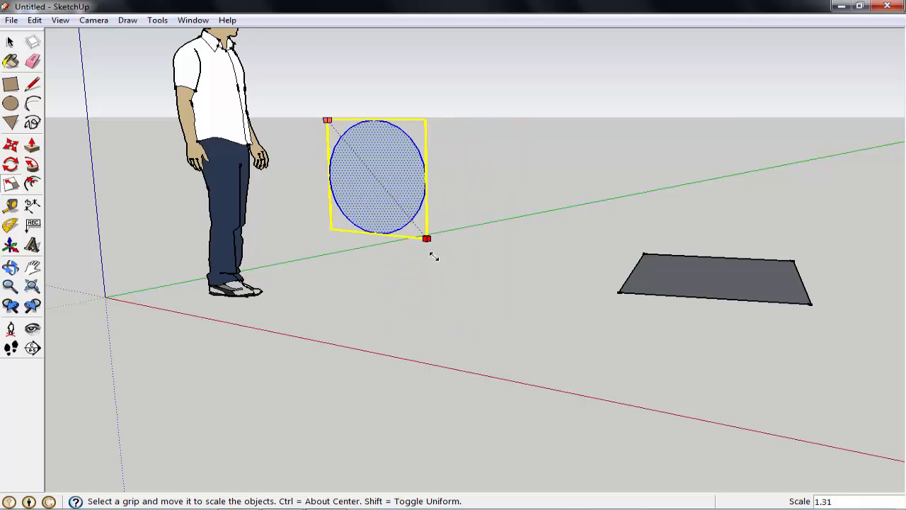
left_click_drag(427, 238, 480, 206)
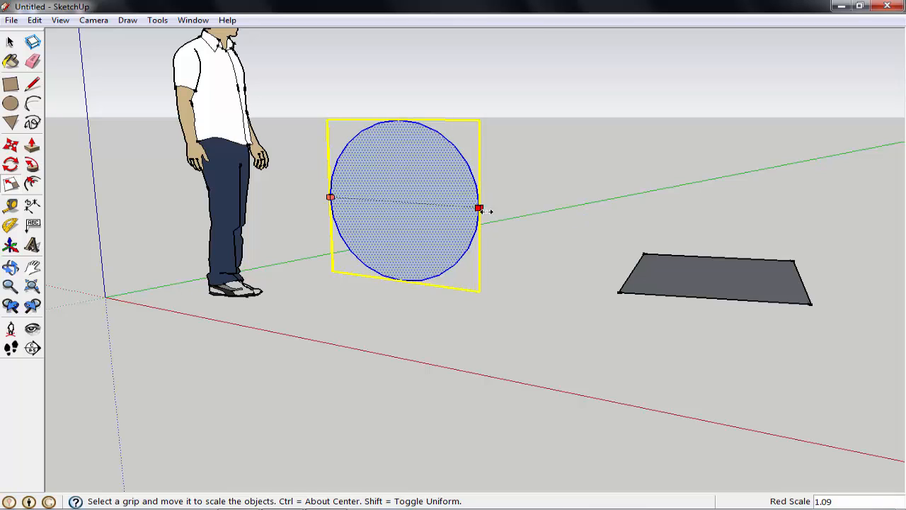
left_click_drag(480, 209, 628, 218)
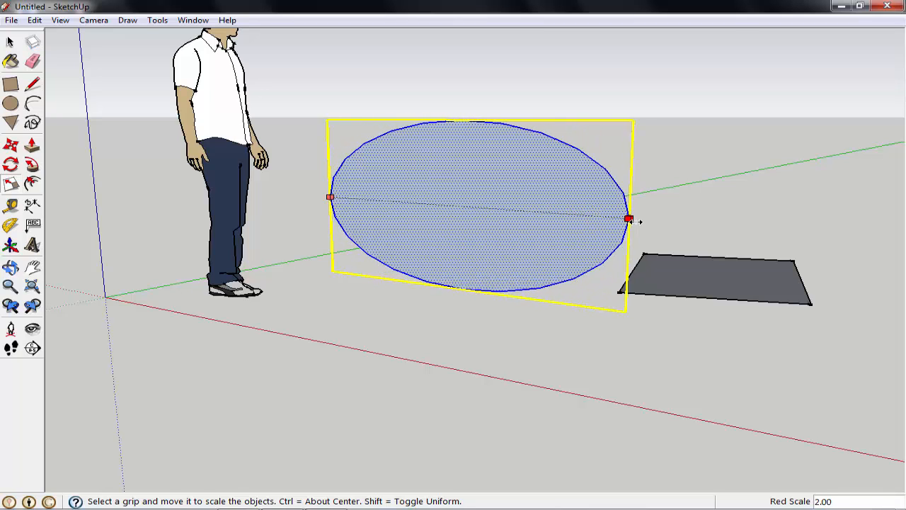
left_click_drag(628, 218, 491, 208)
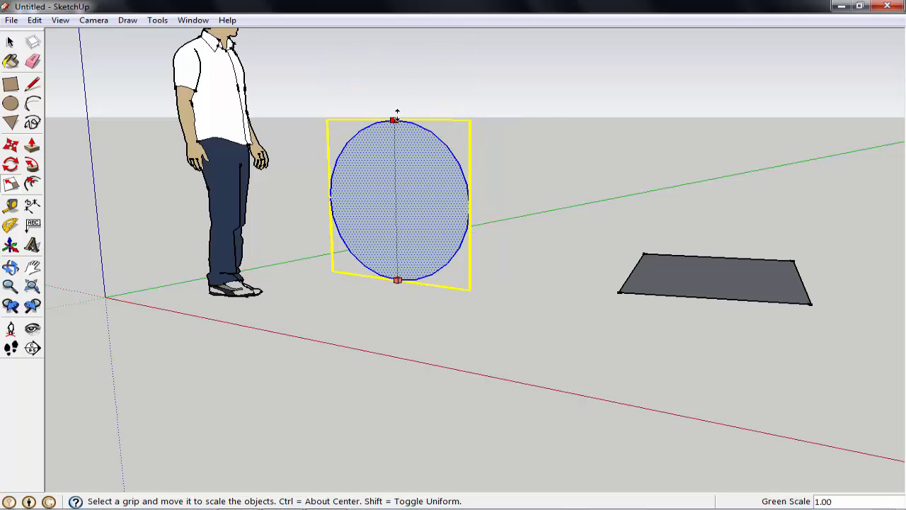
- Squash and restore the circle's height, widen it, then enlarge it uniformly to about 1.22
left_click_drag(396, 119, 397, 190)
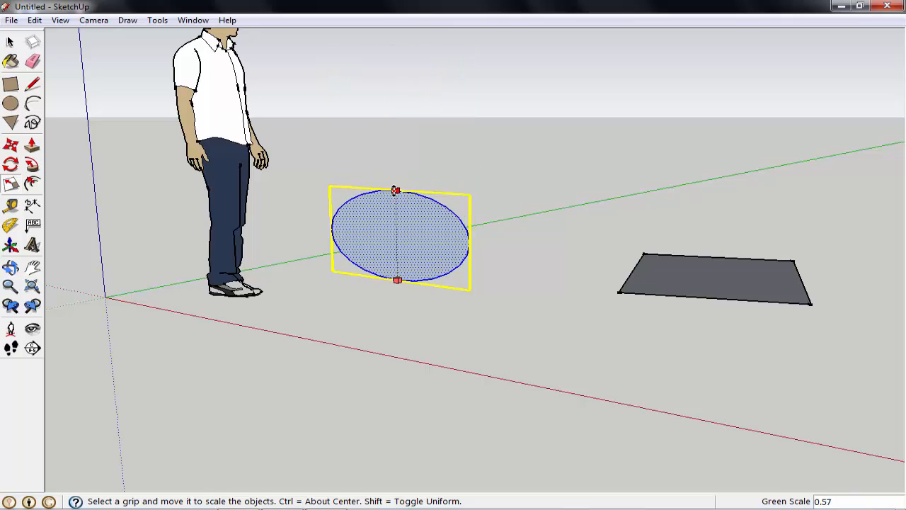
left_click_drag(395, 190, 395, 144)
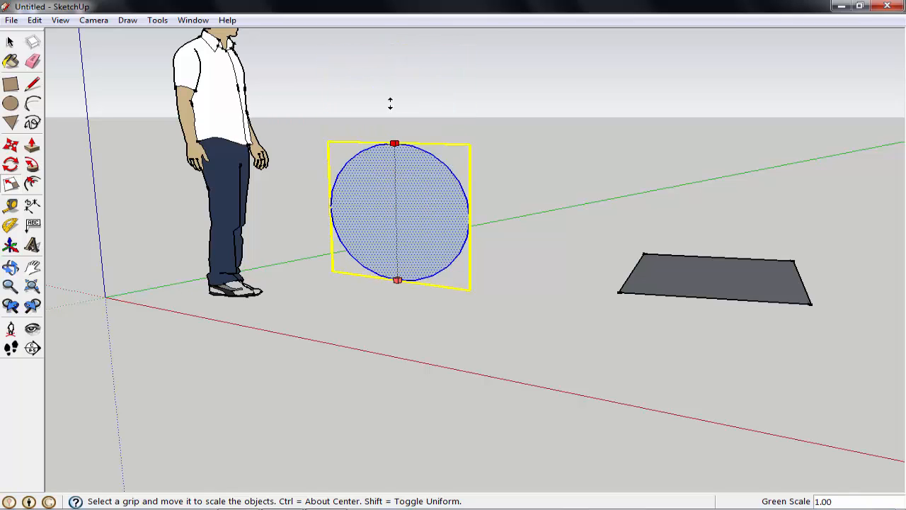
left_click_drag(395, 144, 395, 153)
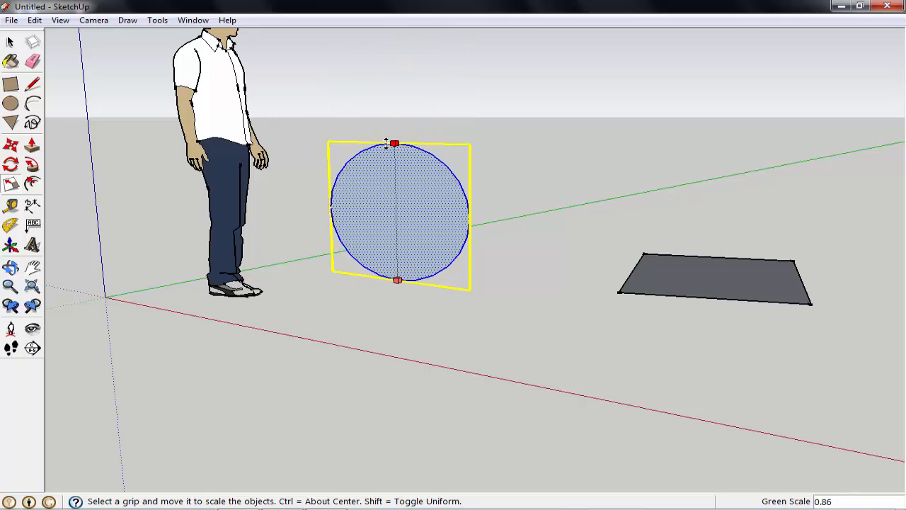
left_click_drag(470, 218, 554, 225)
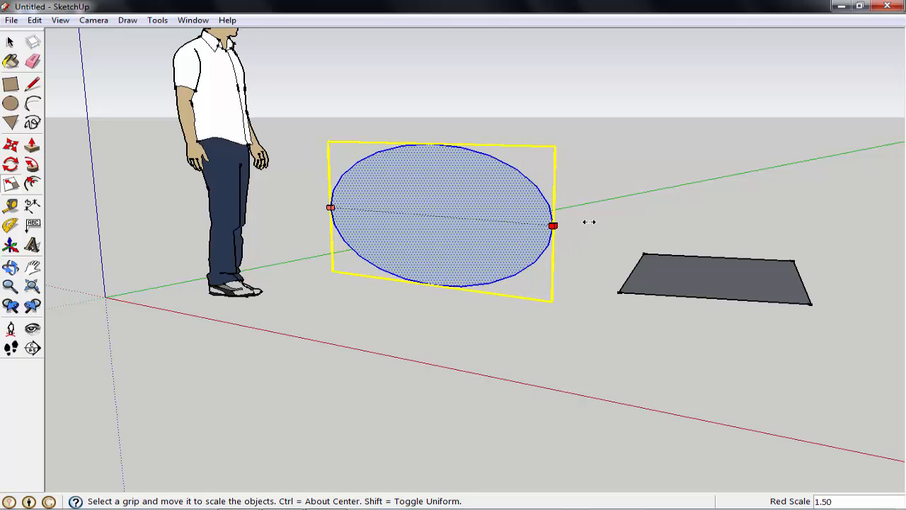
left_click_drag(554, 225, 621, 231)
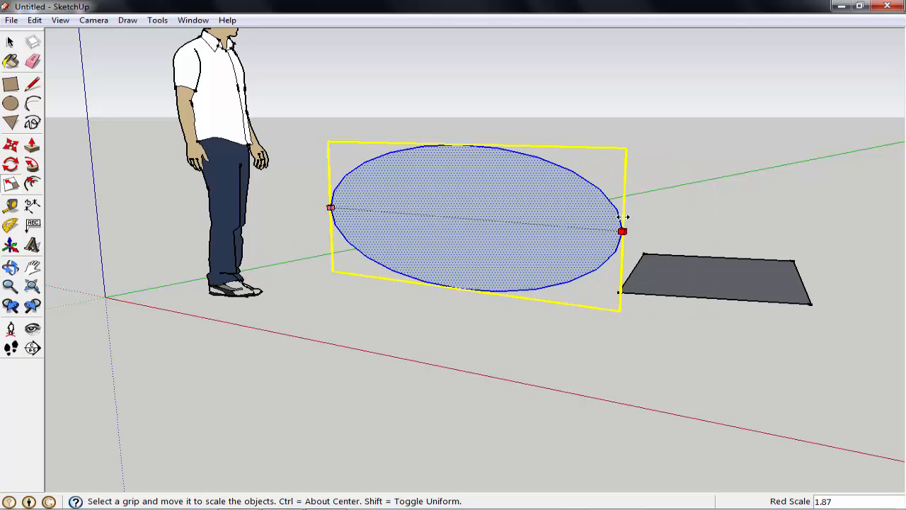
left_click_drag(622, 231, 649, 234)
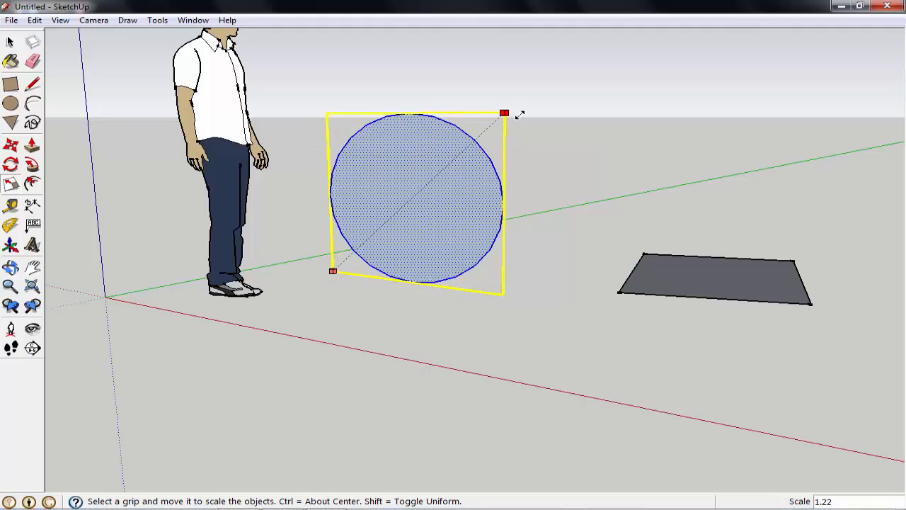
- Drag the scale grip back so the circle regains its original round size
left_click_drag(504, 113, 557, 65)
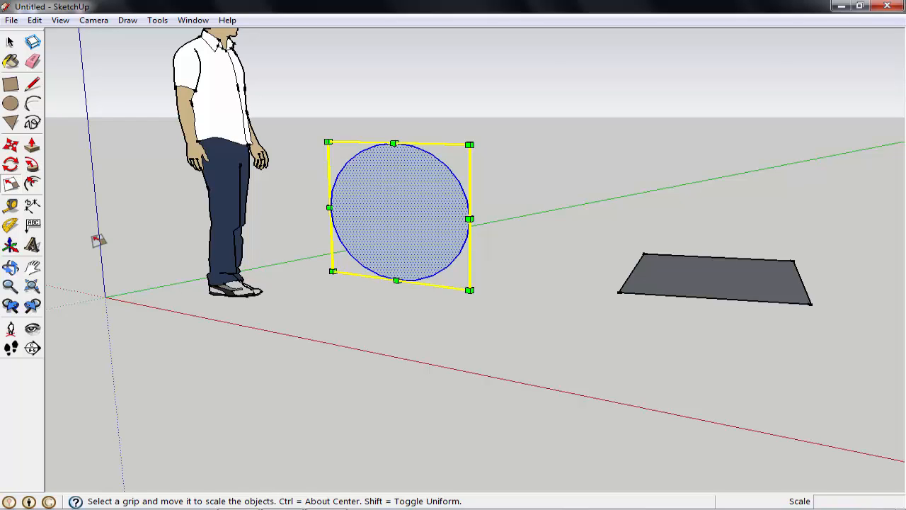
mouse_move(43, 200)
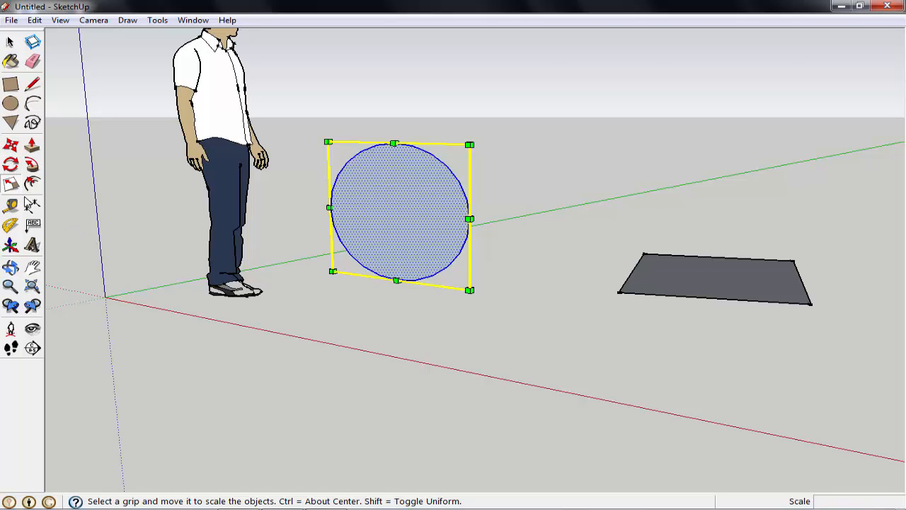
mouse_move(32, 147)
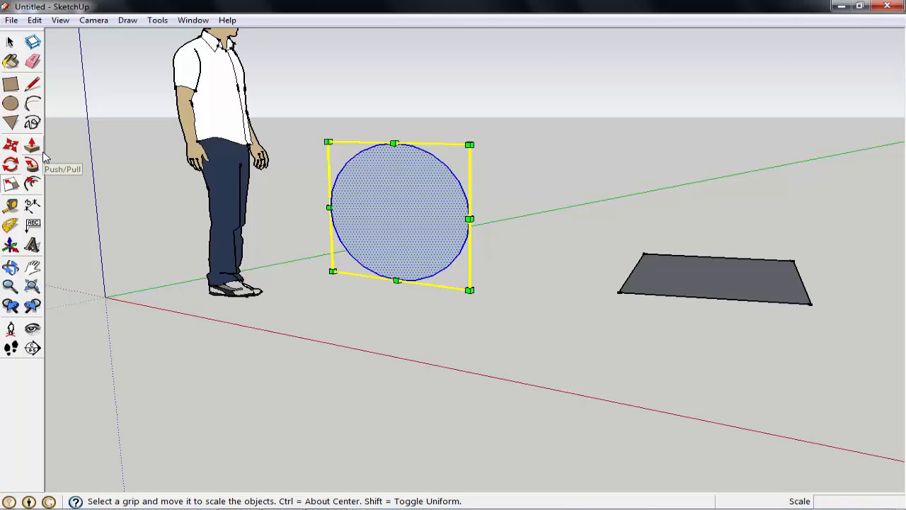
mouse_move(9, 42)
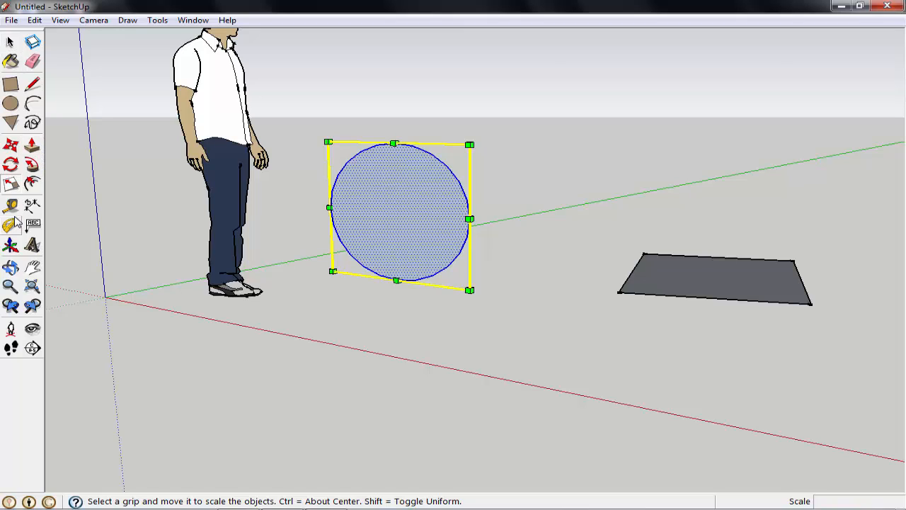
mouse_move(14, 184)
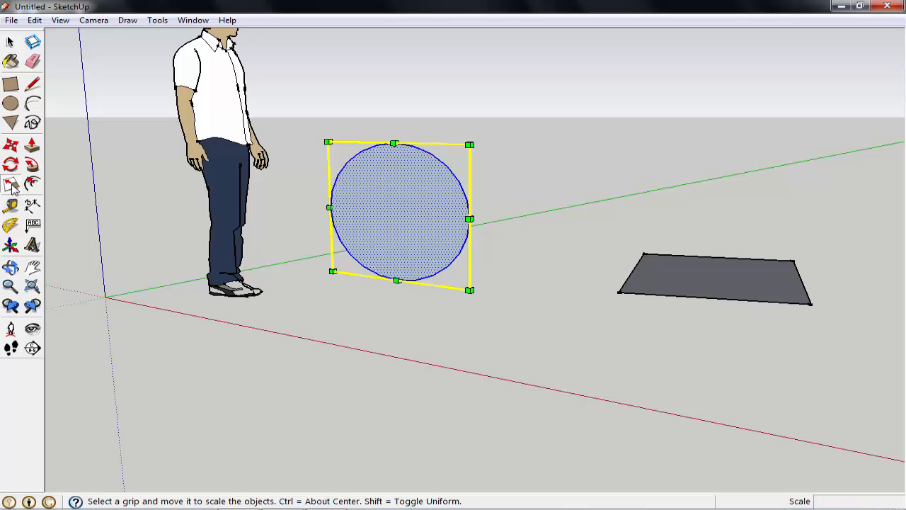